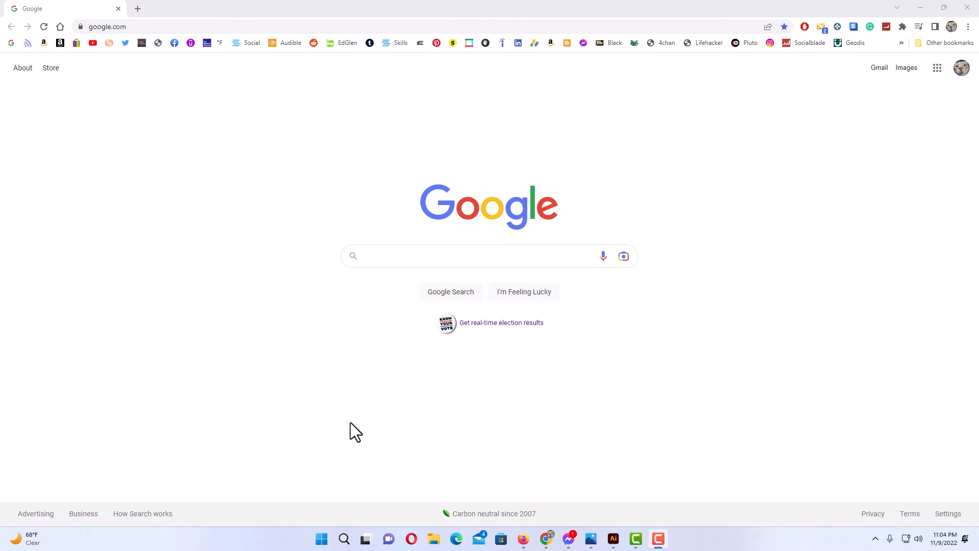
{"action": "mouse_move", "coordinate": [322, 282]}
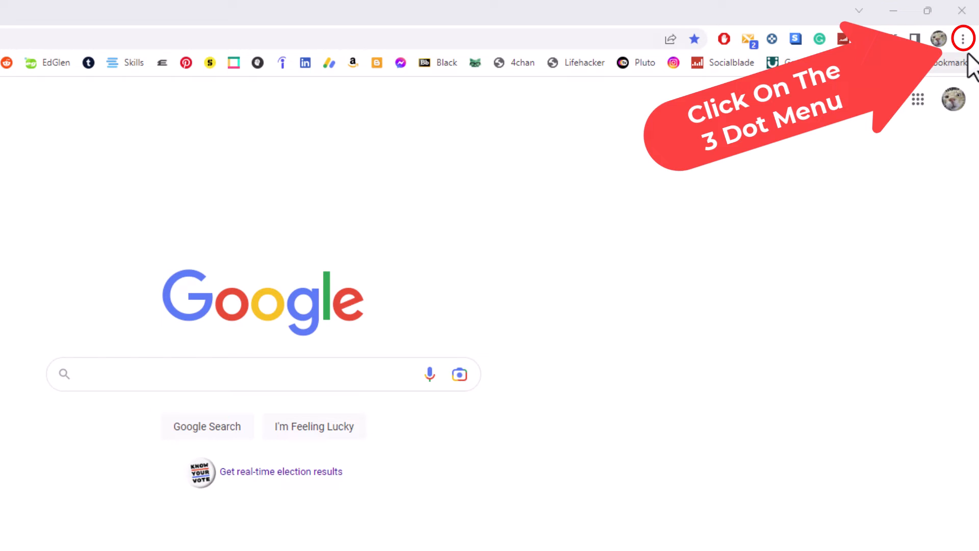
- Show Chrome's main menu and its Bookmarks submenu
{"action": "left_click", "coordinate": [965, 37]}
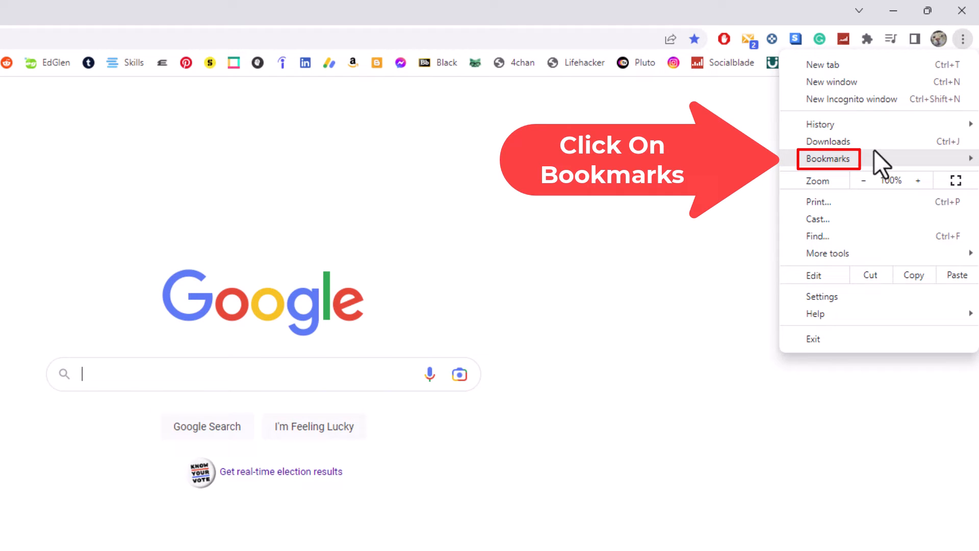
{"action": "left_click", "coordinate": [827, 159]}
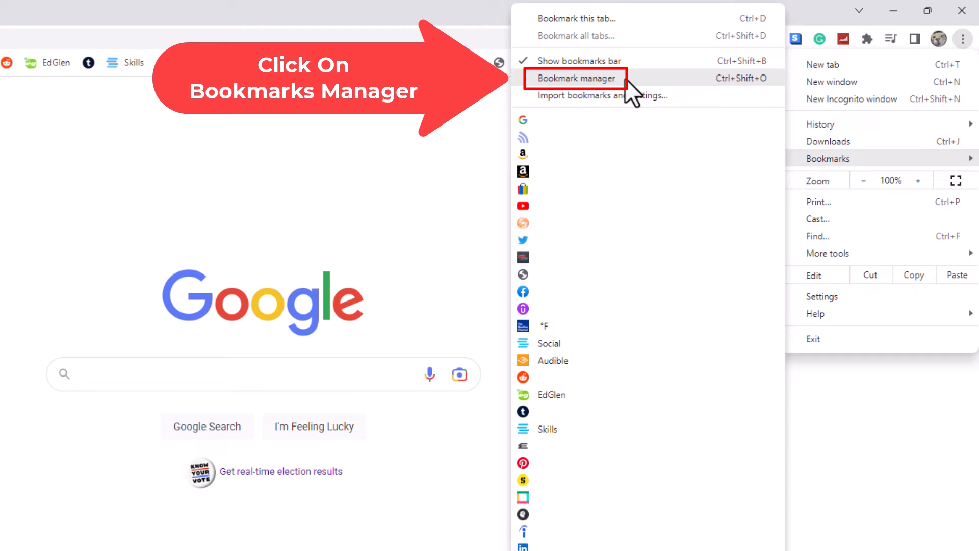
- Open the Bookmark manager and view the 'Video Tutorials To Make' folder
{"action": "left_click", "coordinate": [579, 78]}
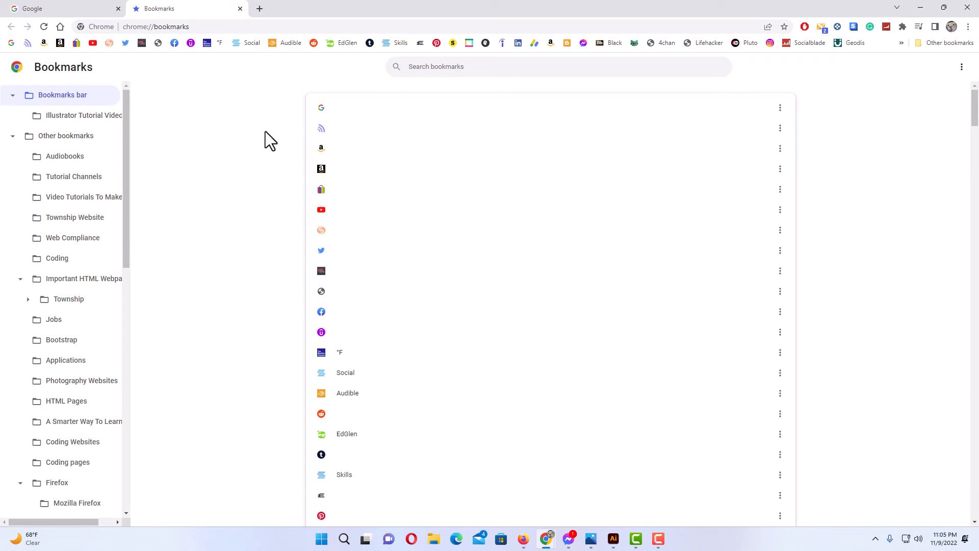
{"action": "mouse_move", "coordinate": [307, 197]}
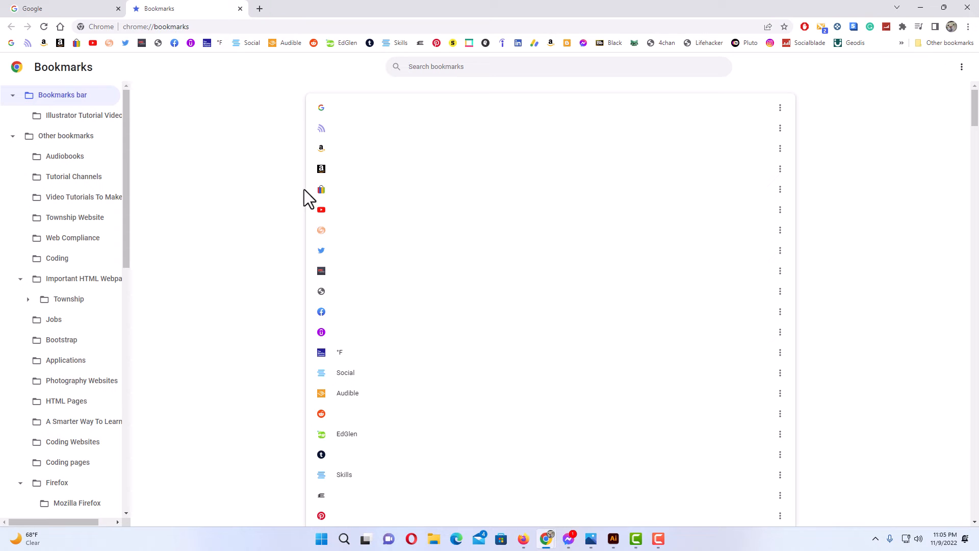
{"action": "mouse_move", "coordinate": [186, 253]}
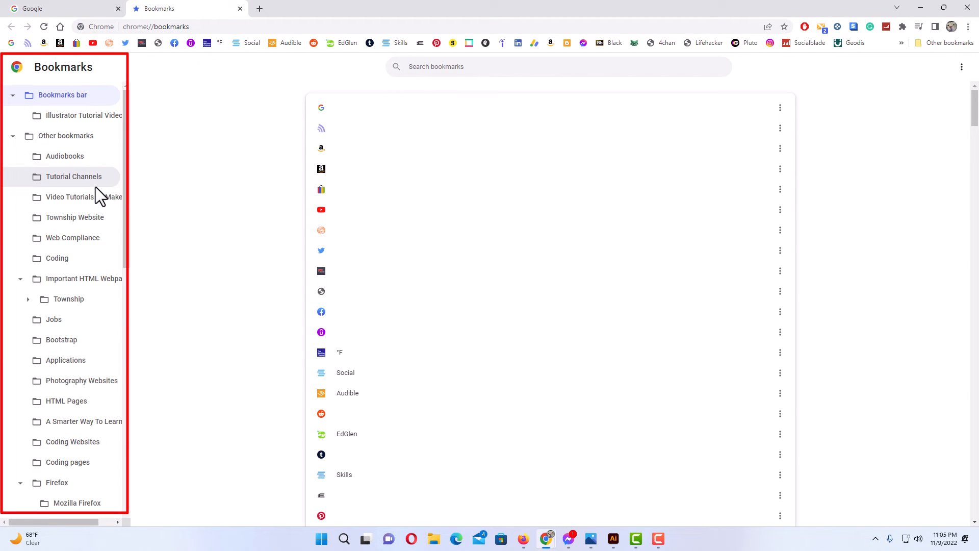
{"action": "mouse_move", "coordinate": [96, 284]}
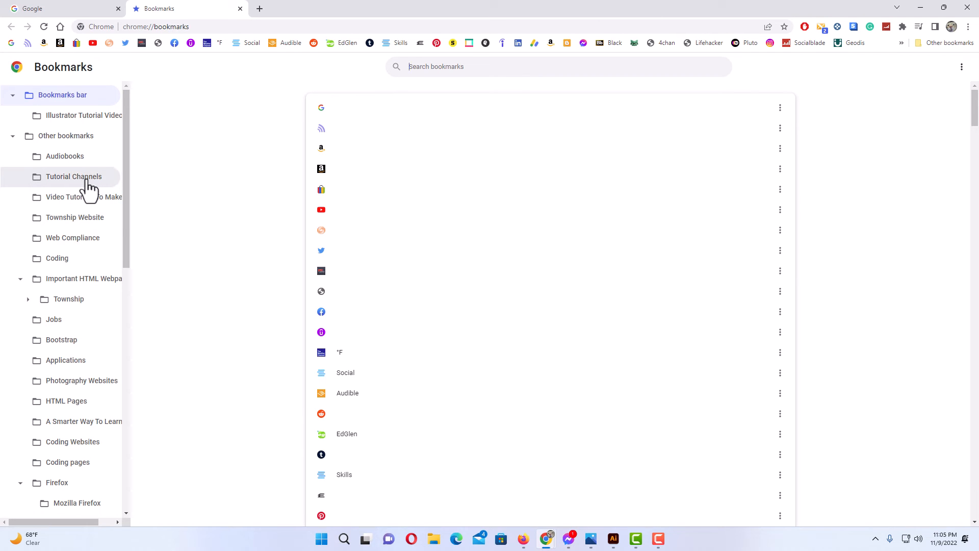
{"action": "mouse_move", "coordinate": [76, 186]}
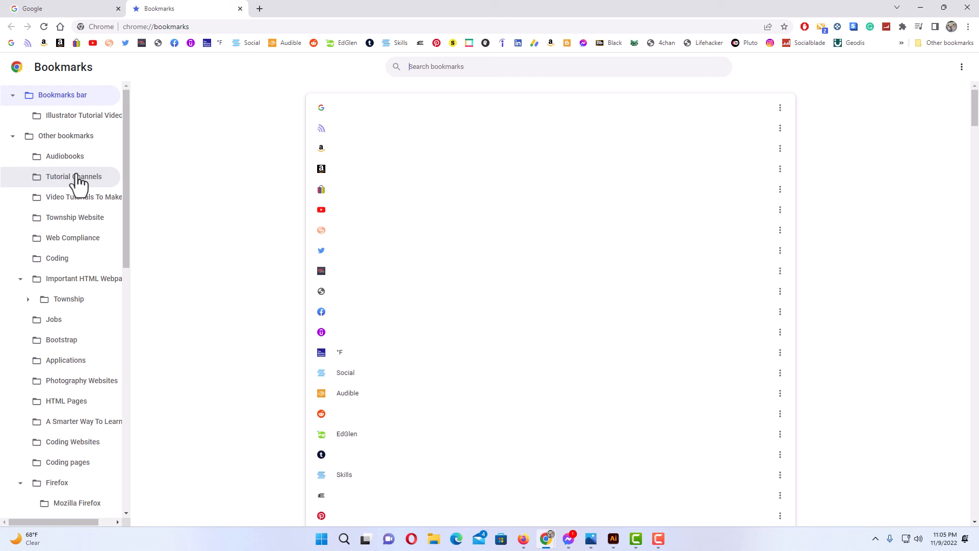
{"action": "left_click", "coordinate": [83, 197]}
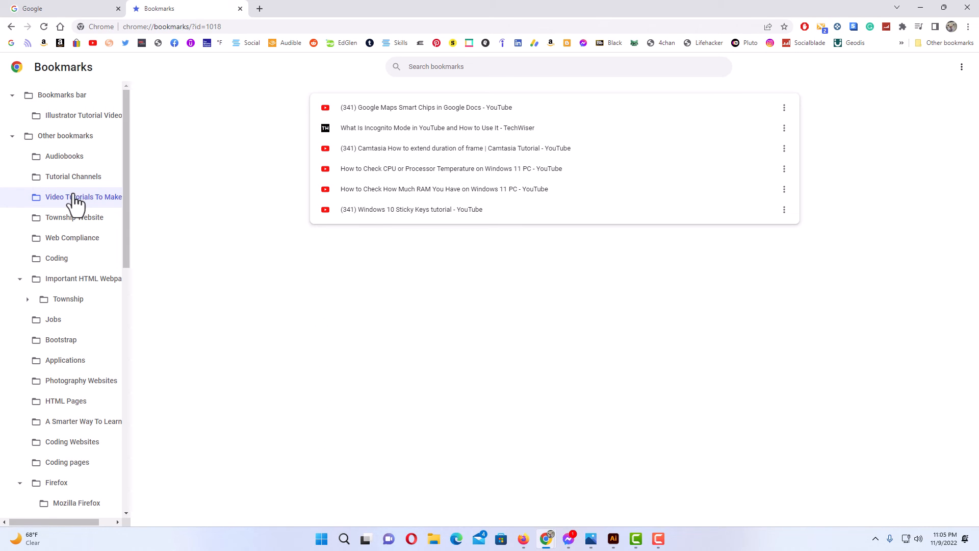